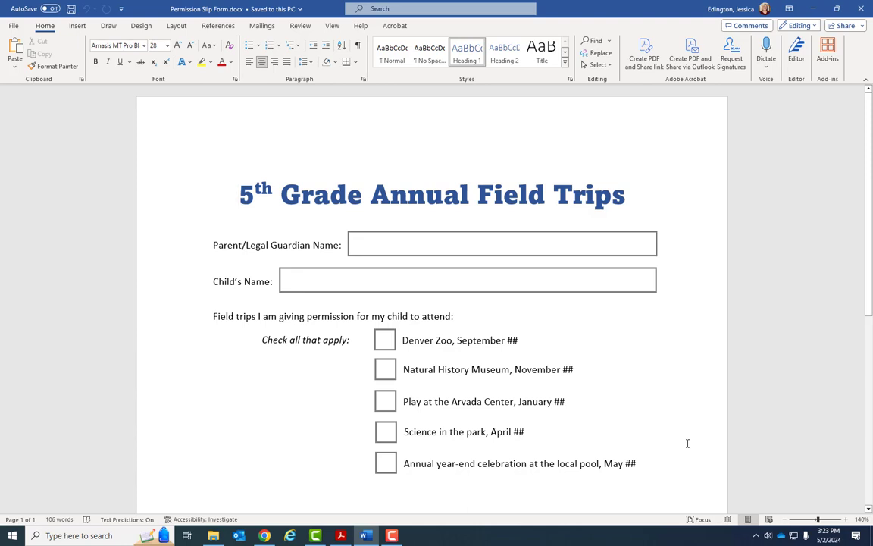
- Close Permission Slip Form.docx in Word, leaving Word open with no document
{"action": "left_click", "coordinate": [240, 194]}
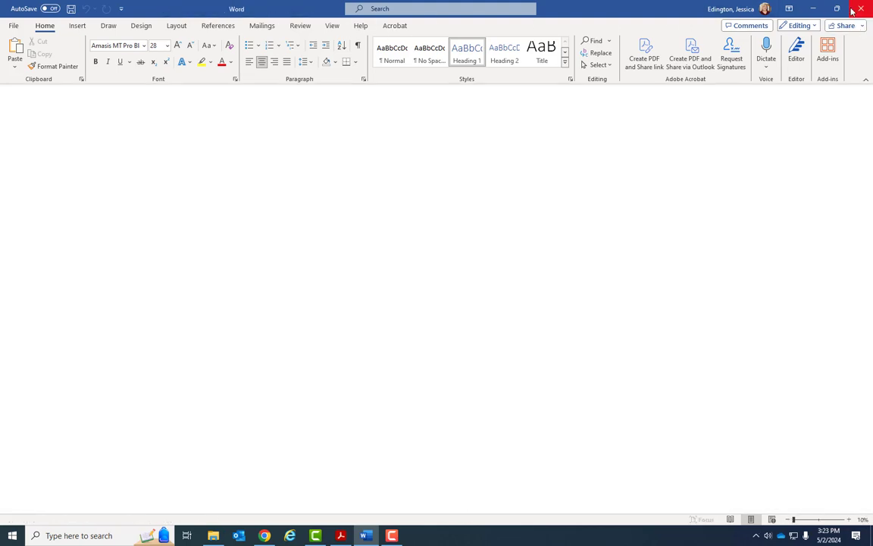
{"action": "left_click", "coordinate": [860, 8]}
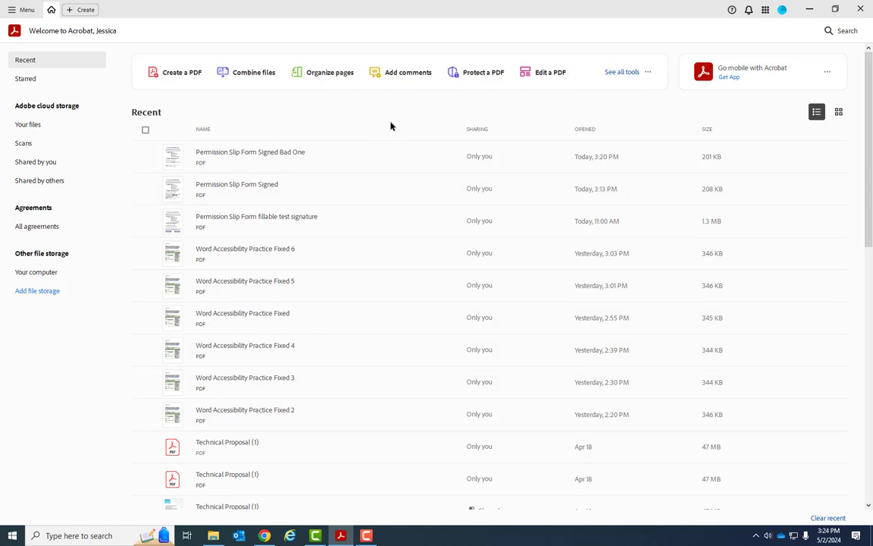
{"action": "mouse_move", "coordinate": [774, 13]}
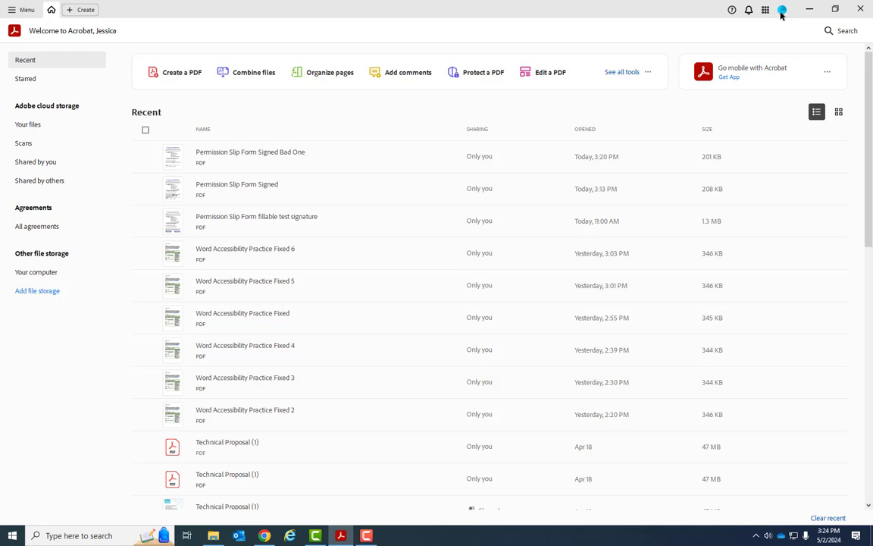
{"action": "mouse_move", "coordinate": [769, 25]}
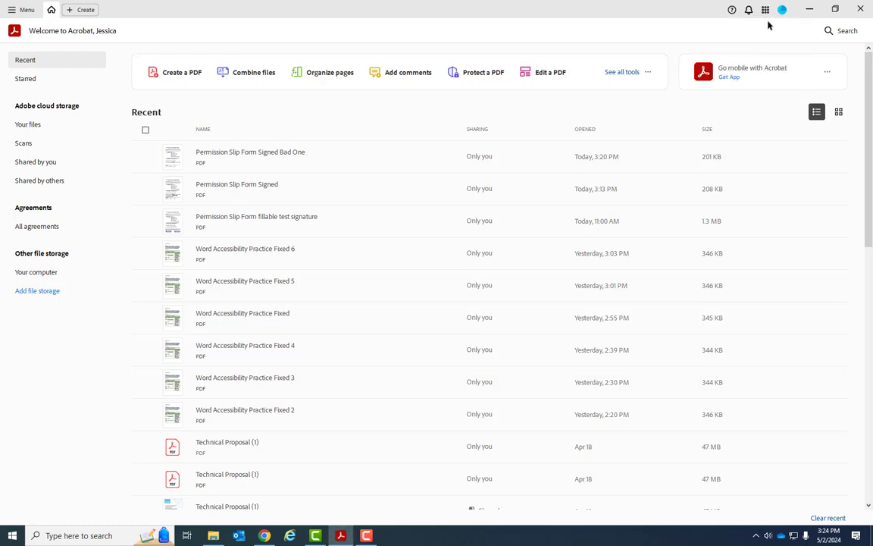
{"action": "mouse_move", "coordinate": [670, 40]}
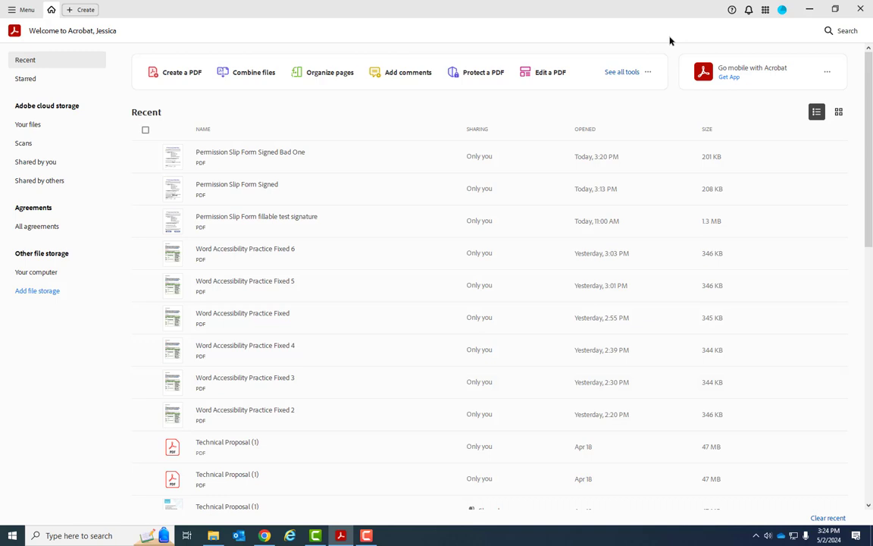
{"action": "mouse_move", "coordinate": [109, 11]}
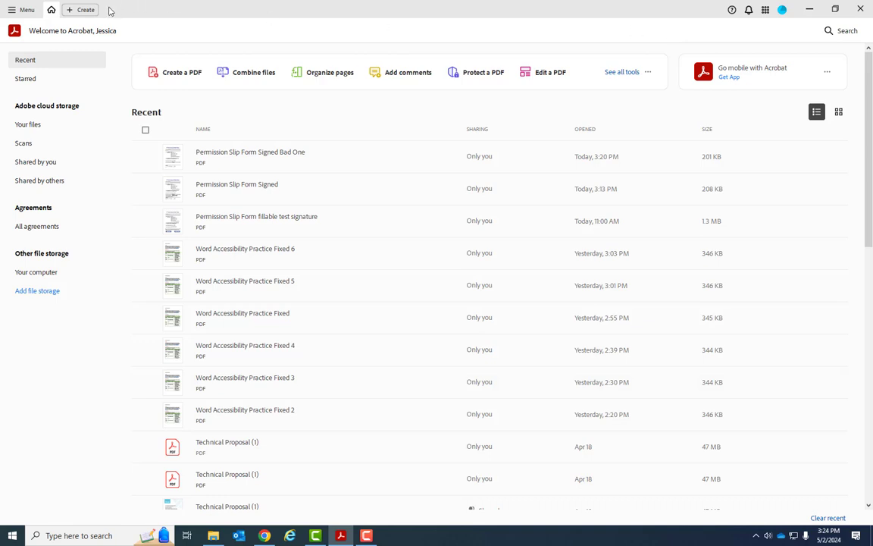
{"action": "mouse_move", "coordinate": [147, 50]}
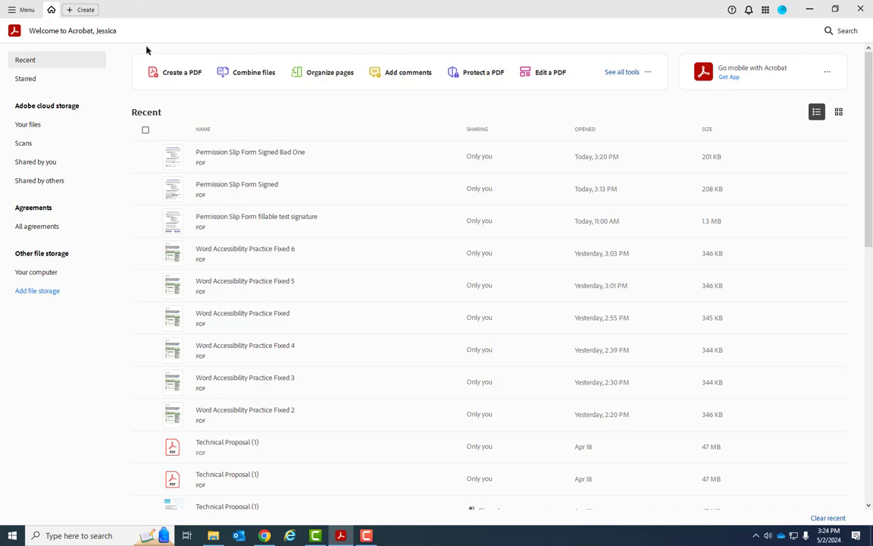
{"action": "mouse_move", "coordinate": [47, 27]}
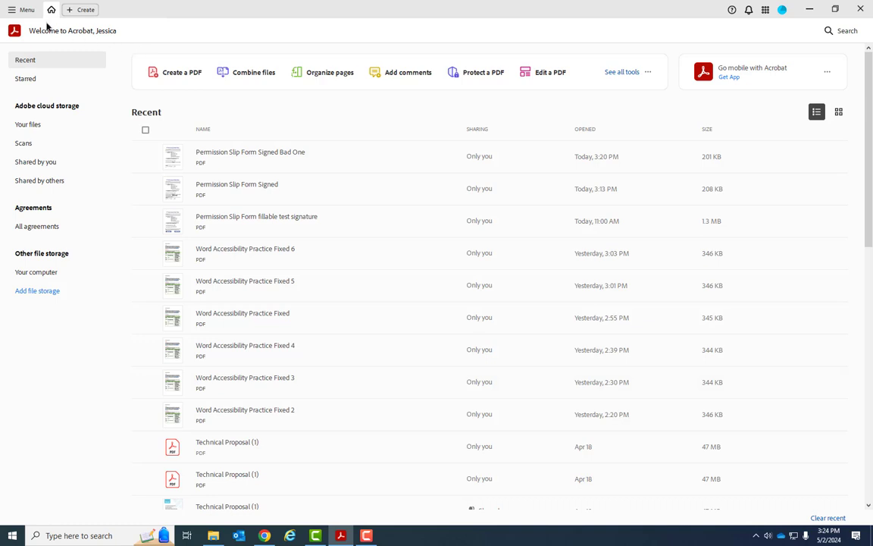
- Start the Prepare a form tool with Permission Slip Form.docx as the source
{"action": "left_click", "coordinate": [27, 9]}
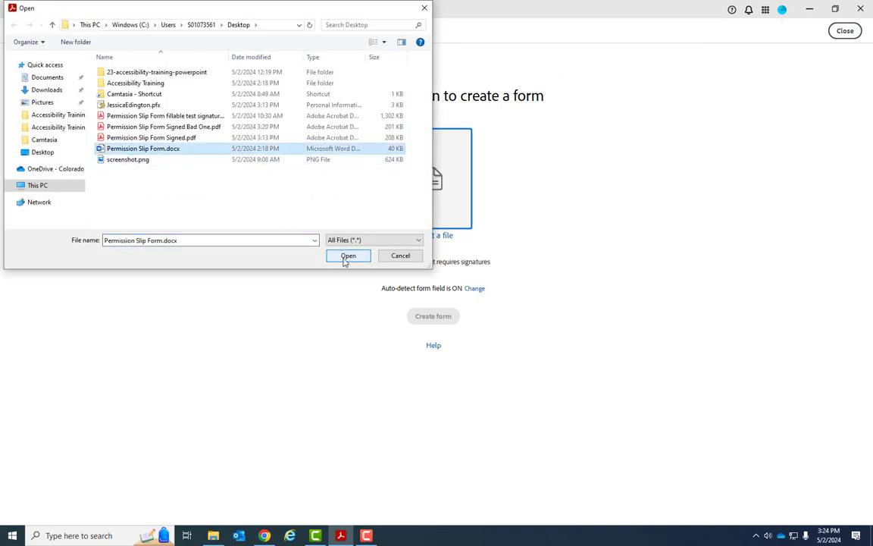
- Load Permission Slip Form.docx as the form source with Auto-detect form fields on
{"action": "left_click", "coordinate": [348, 255]}
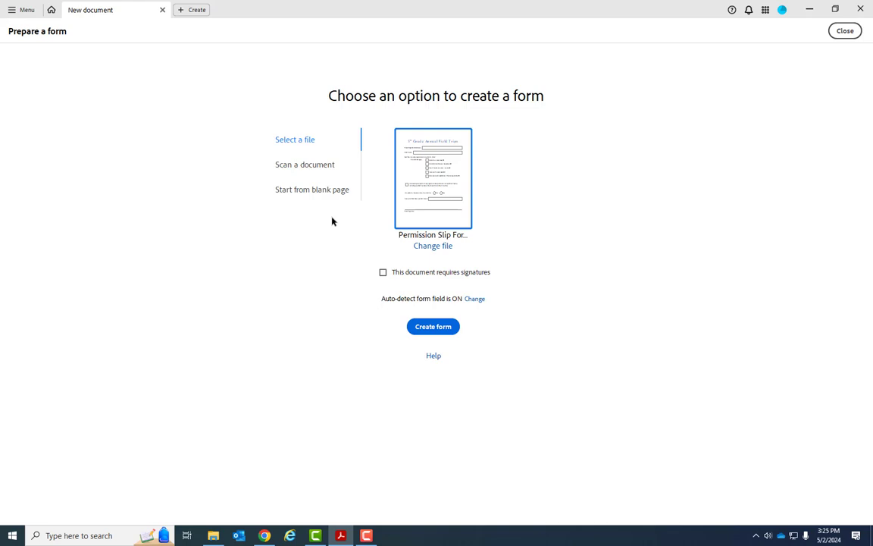
{"action": "mouse_move", "coordinate": [481, 266]}
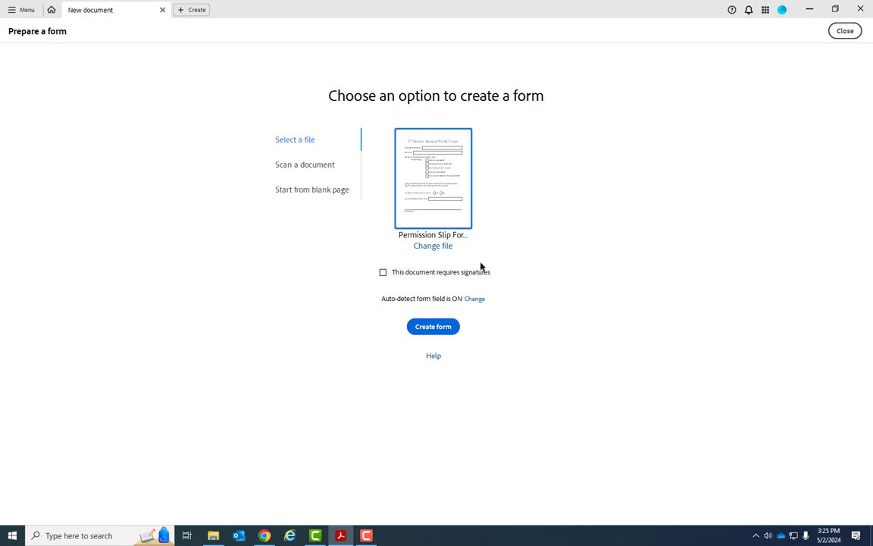
{"action": "mouse_move", "coordinate": [479, 266]}
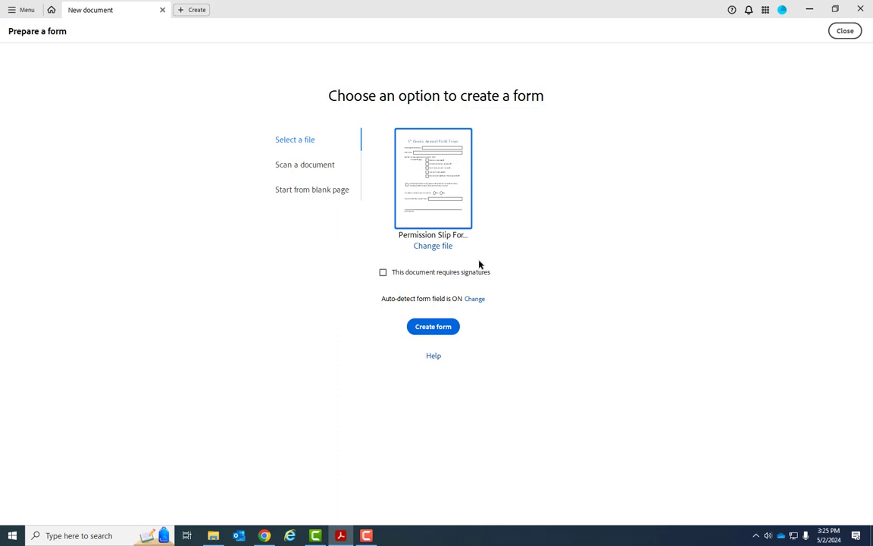
{"action": "mouse_move", "coordinate": [440, 269]}
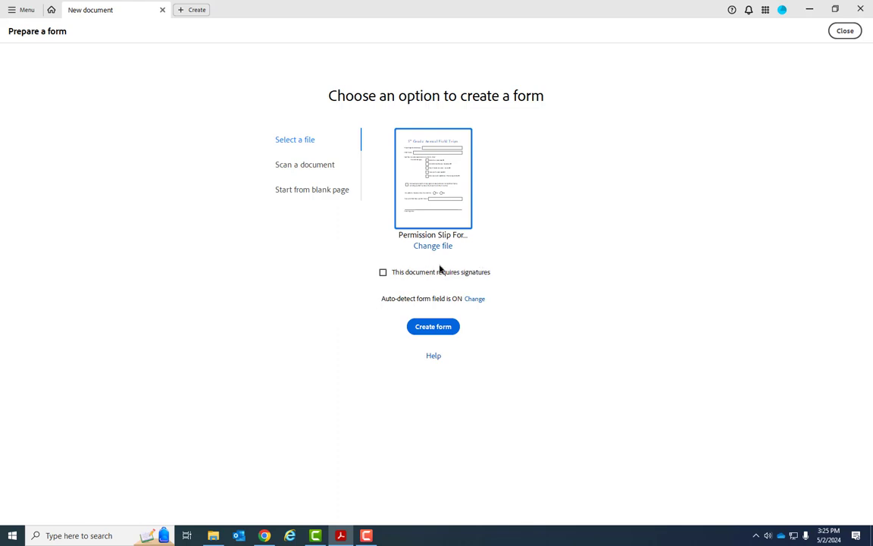
{"action": "mouse_move", "coordinate": [384, 279]}
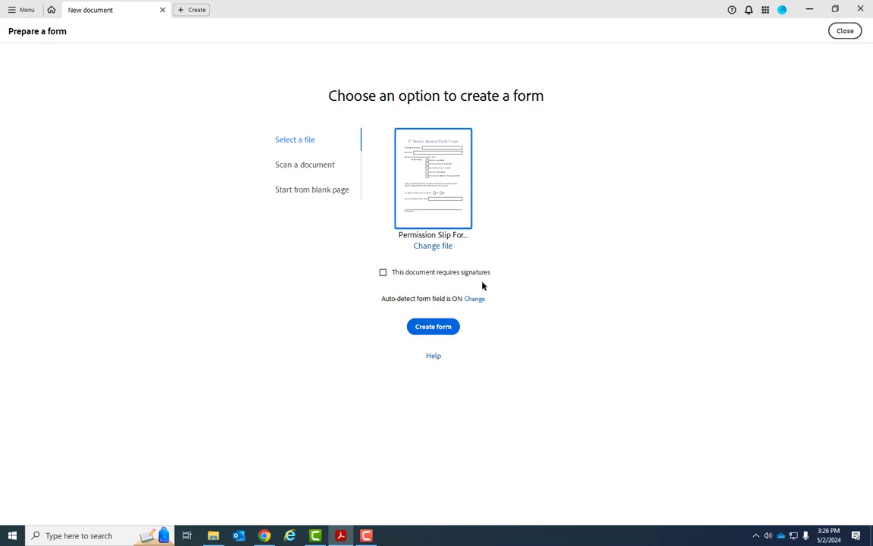
{"action": "mouse_move", "coordinate": [437, 277]}
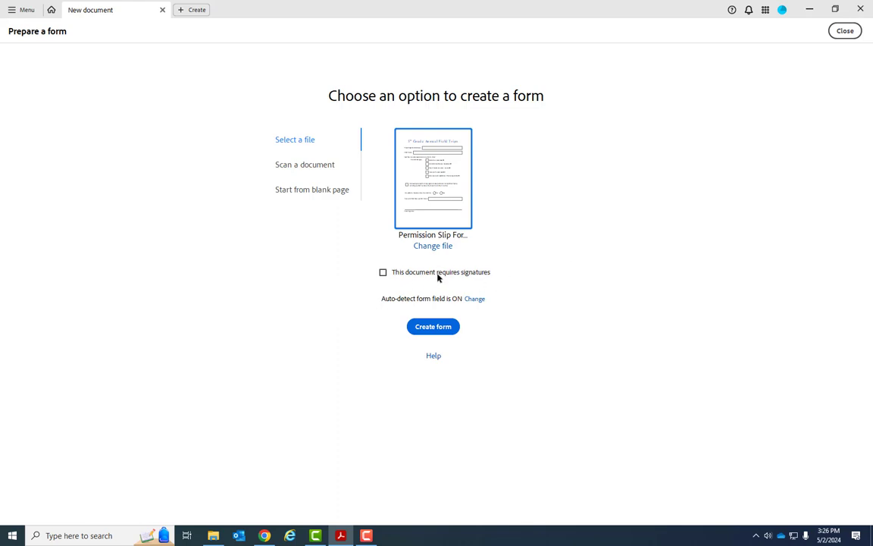
{"action": "mouse_move", "coordinate": [401, 306]}
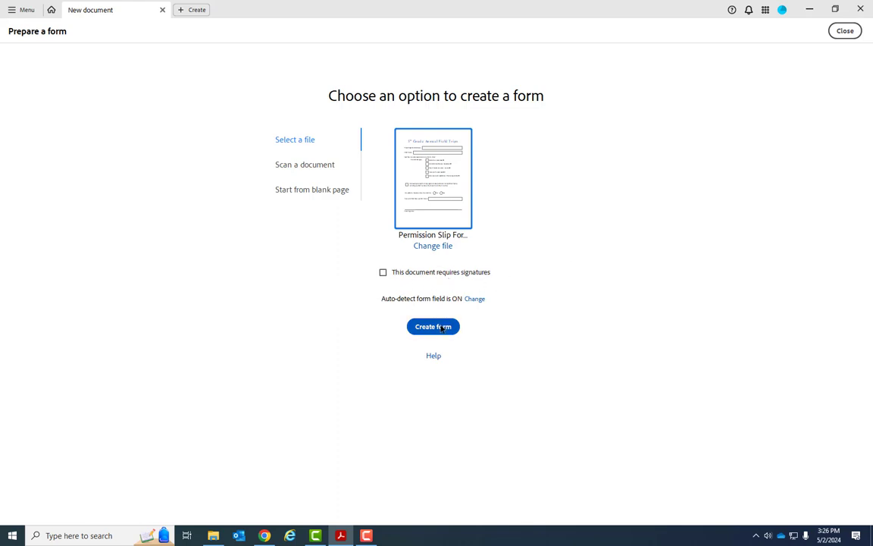
- Generate the auto-detected form, then inspect the Denver Zoo checkbox and fields further down
{"action": "left_click", "coordinate": [433, 326]}
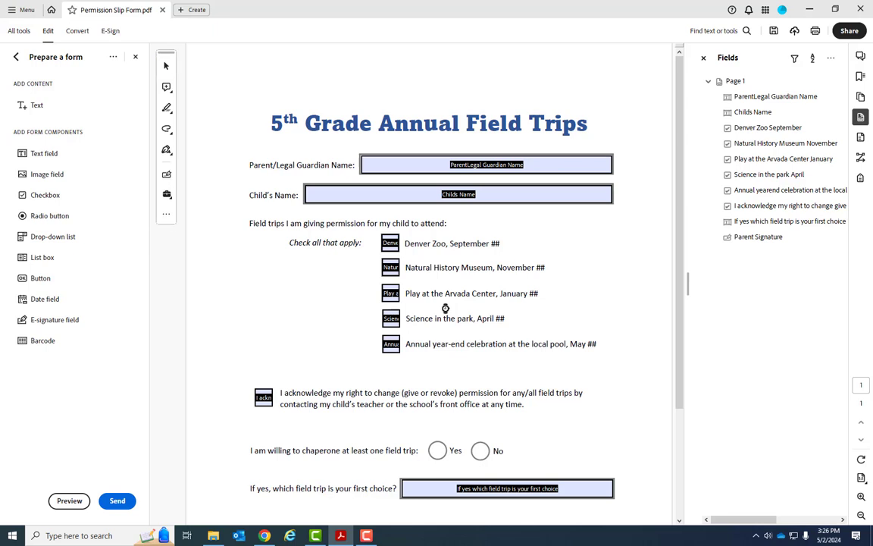
{"action": "mouse_move", "coordinate": [525, 224]}
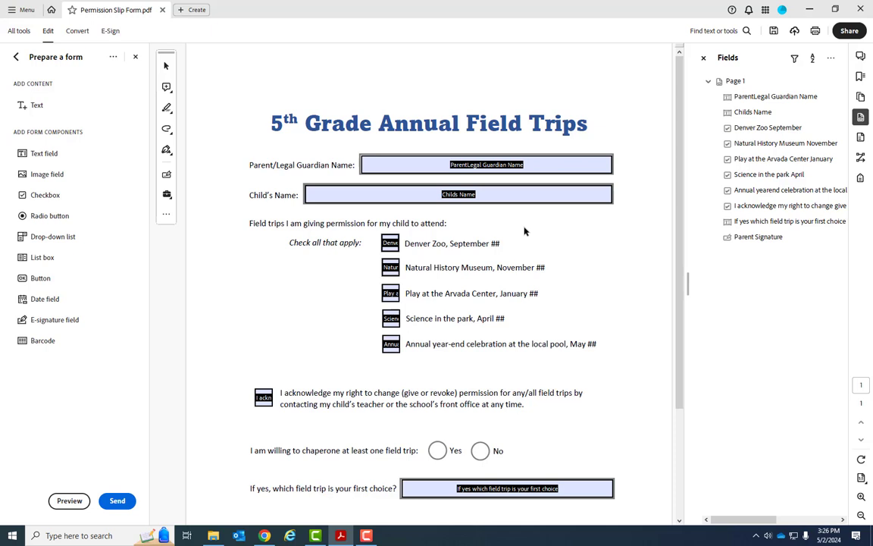
{"action": "mouse_move", "coordinate": [482, 182]}
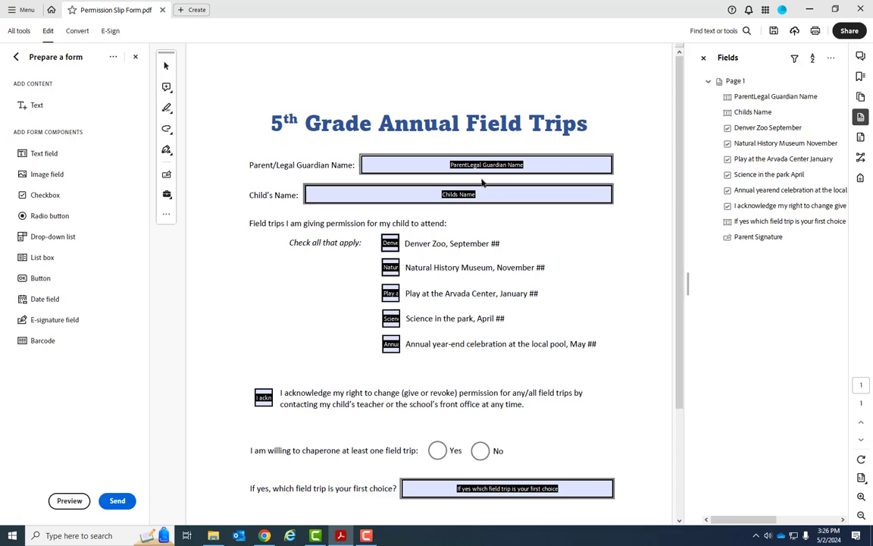
{"action": "left_click", "coordinate": [390, 243]}
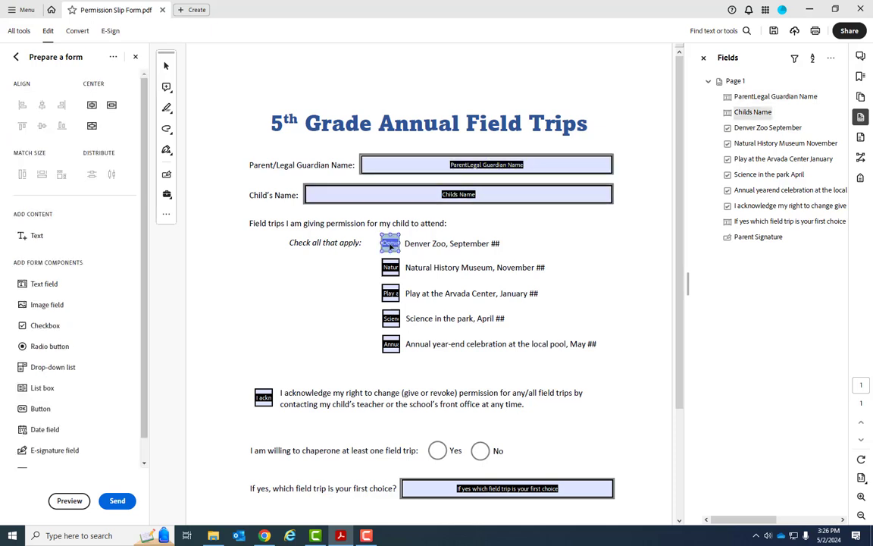
{"action": "scroll", "scroll_direction": "down", "scroll_amount": 3}
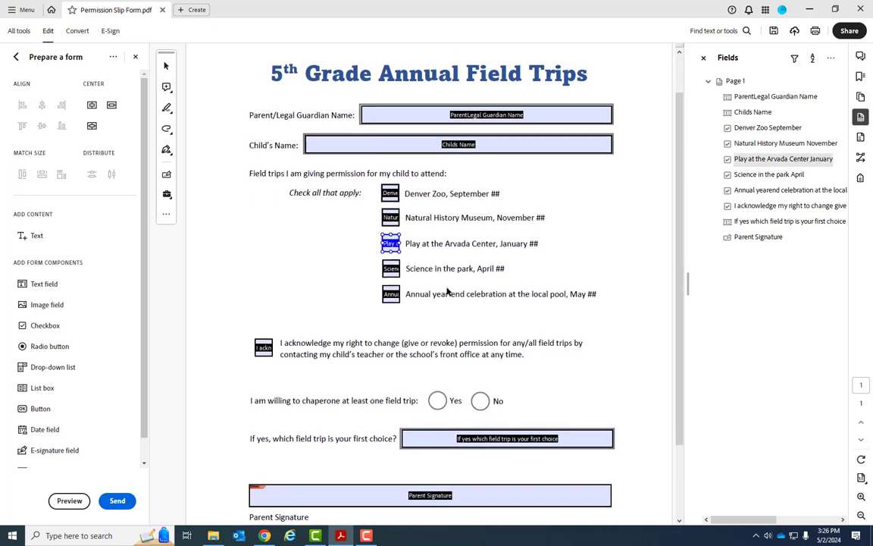
{"action": "scroll", "scroll_direction": "down", "scroll_amount": 3}
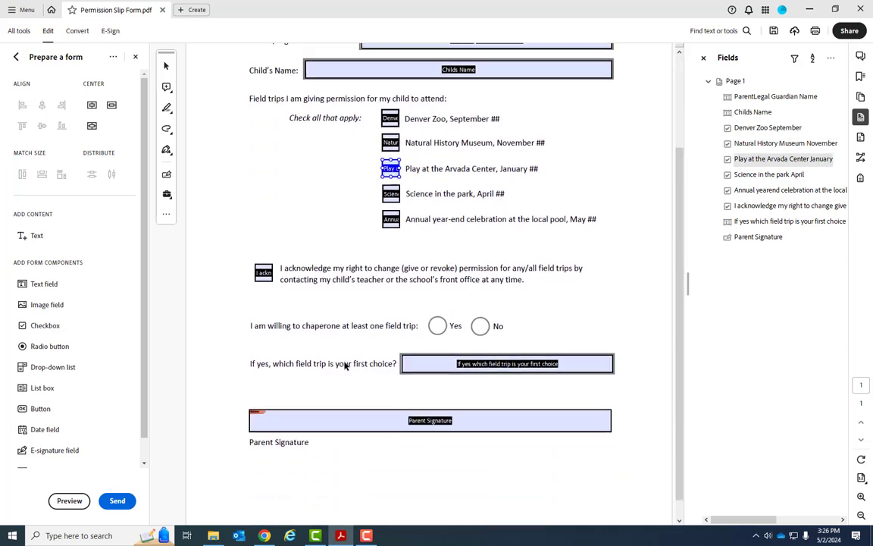
{"action": "left_click", "coordinate": [506, 363]}
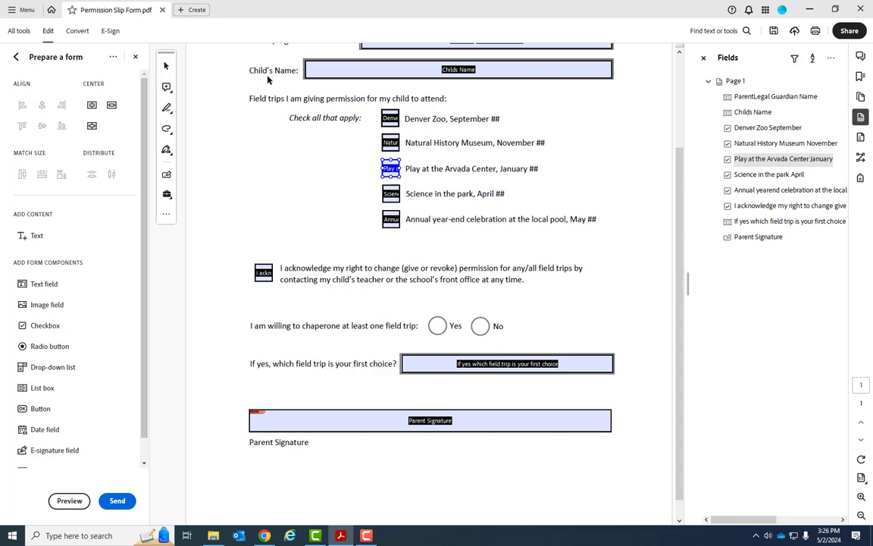
{"action": "left_click", "coordinate": [506, 363]}
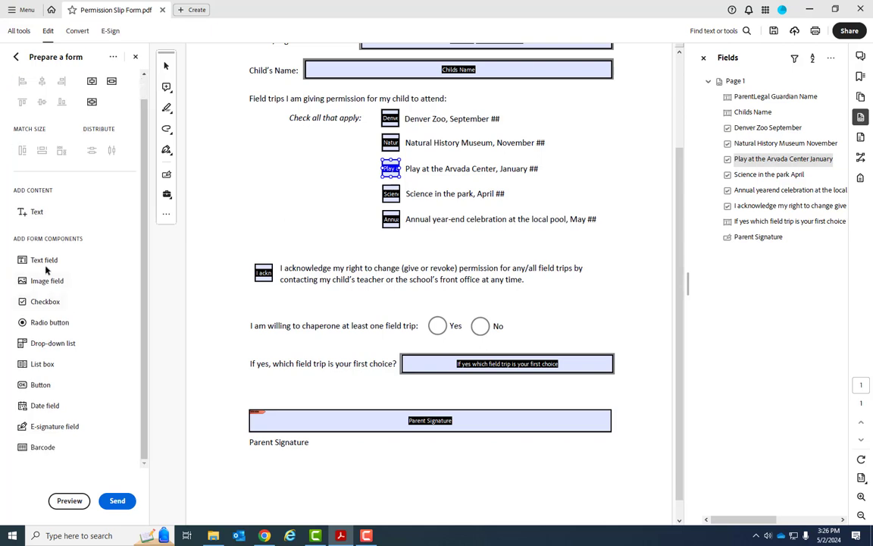
{"action": "left_click", "coordinate": [506, 363]}
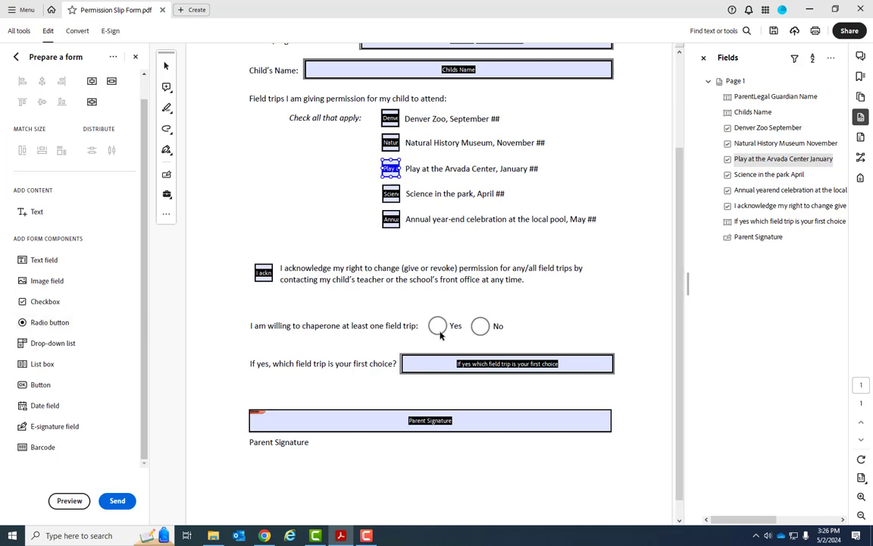
{"action": "mouse_move", "coordinate": [504, 356]}
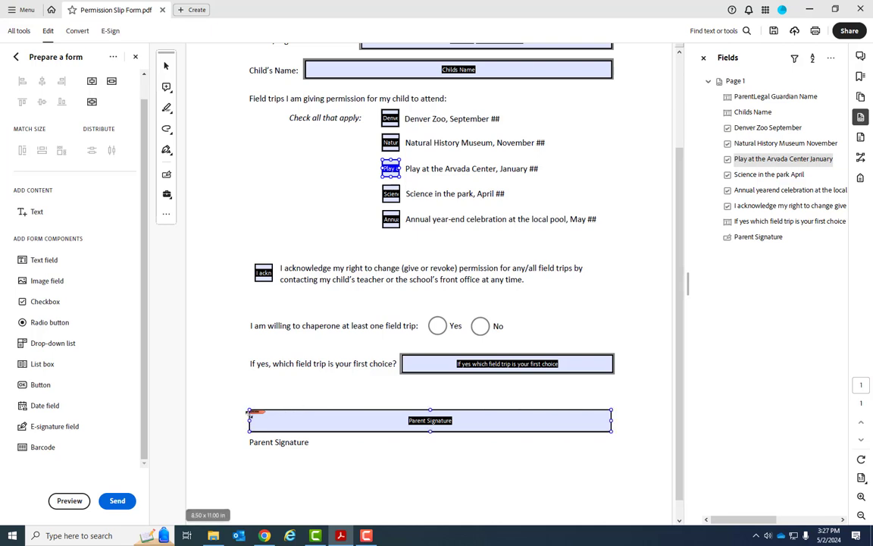
{"action": "mouse_move", "coordinate": [506, 433]}
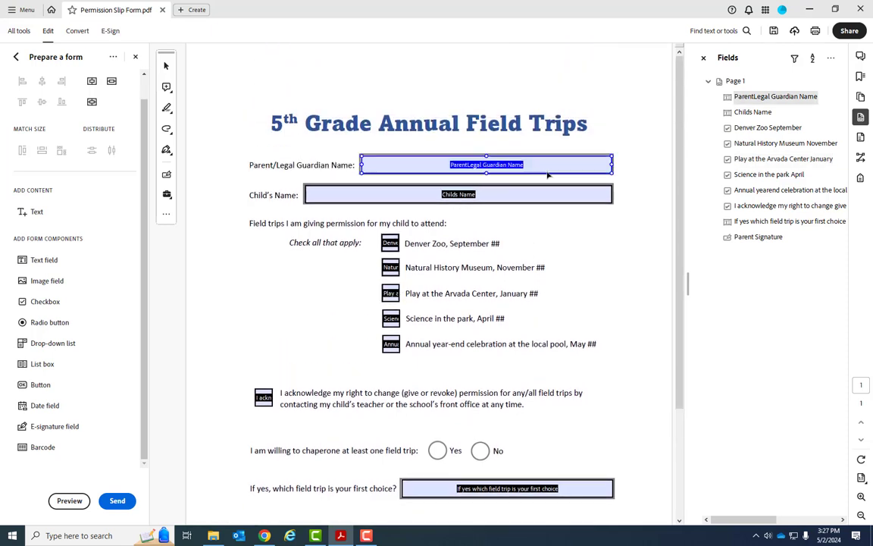
{"action": "double_click", "coordinate": [486, 165]}
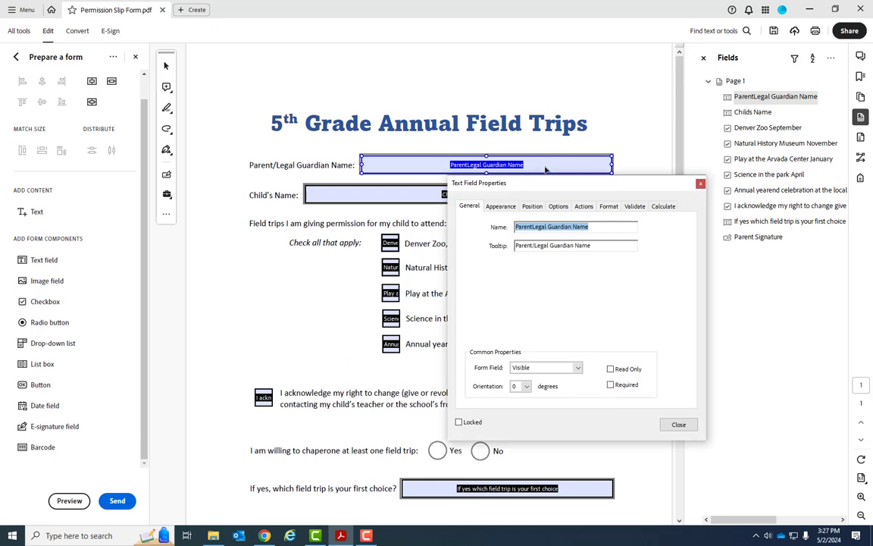
{"action": "left_click", "coordinate": [532, 206]}
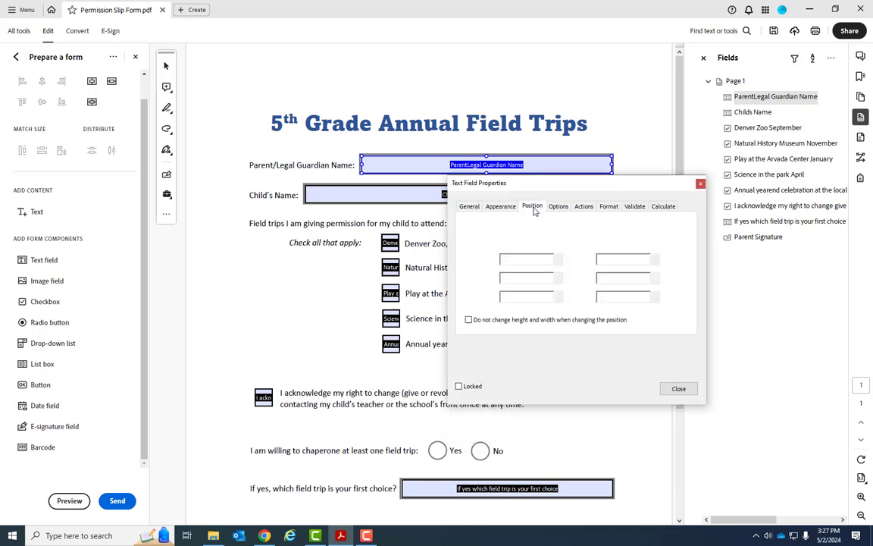
{"action": "left_click", "coordinate": [558, 206]}
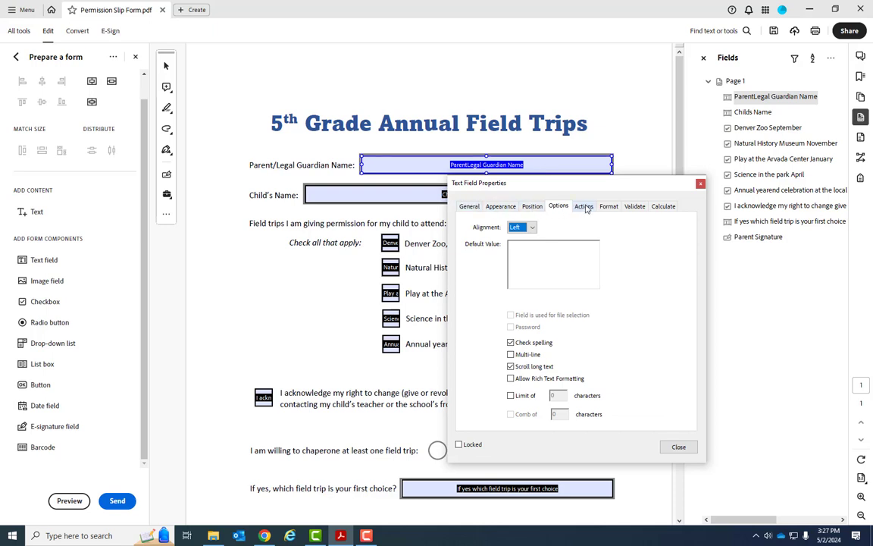
{"action": "left_click", "coordinate": [584, 205]}
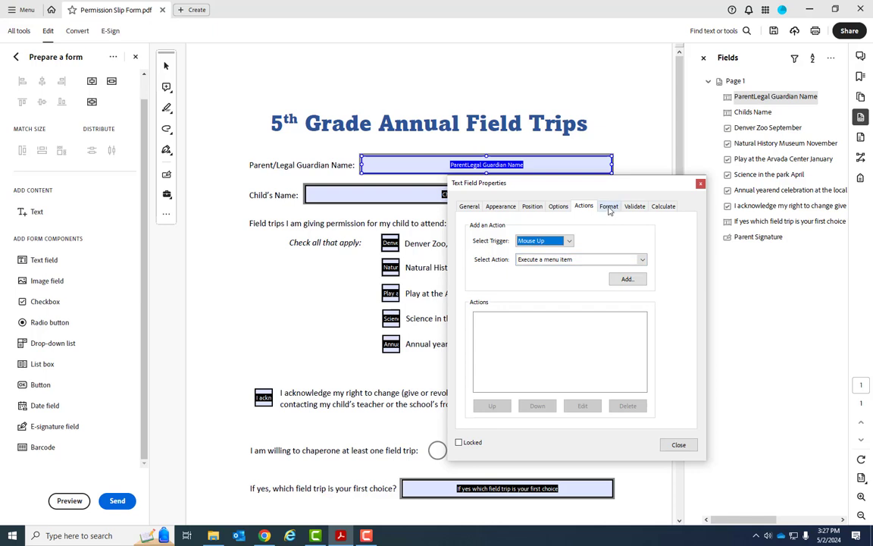
{"action": "left_click", "coordinate": [609, 205]}
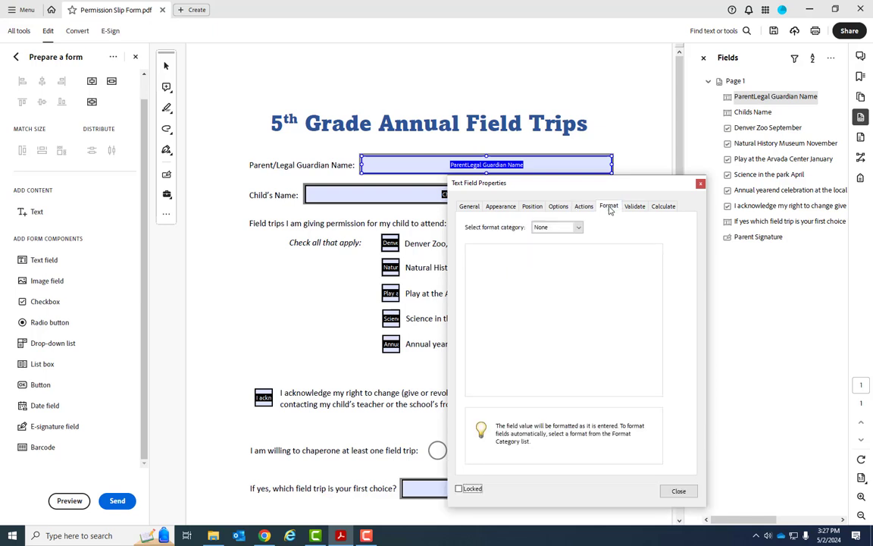
{"action": "mouse_move", "coordinate": [658, 269]}
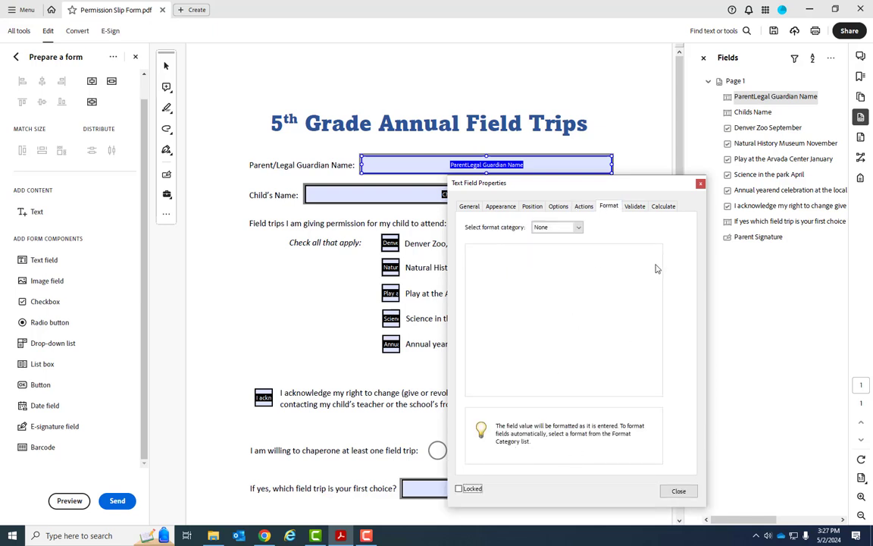
{"action": "left_click", "coordinate": [635, 206]}
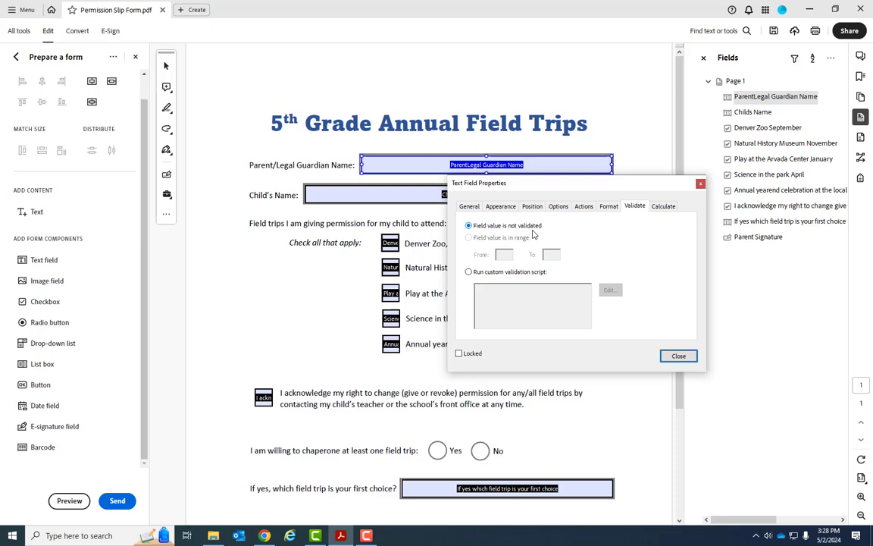
{"action": "left_click", "coordinate": [664, 205]}
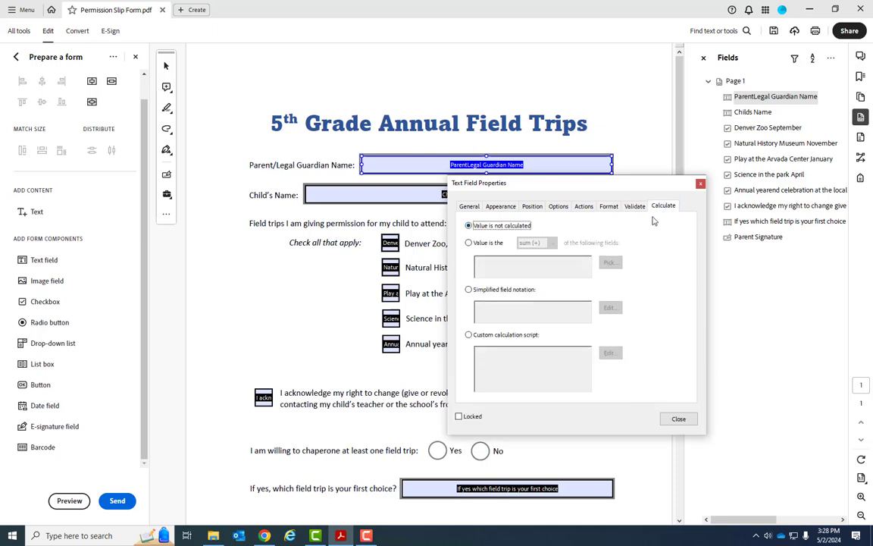
{"action": "mouse_move", "coordinate": [592, 258]}
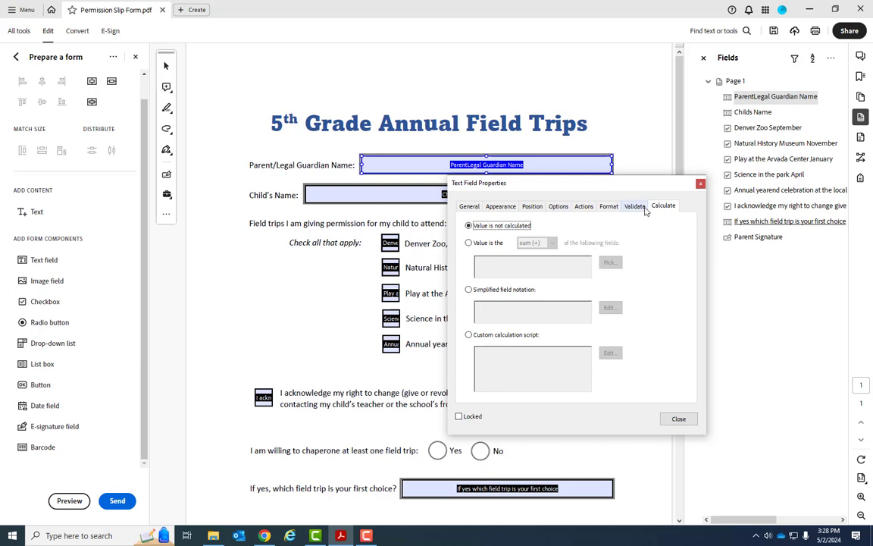
{"action": "mouse_move", "coordinate": [643, 234]}
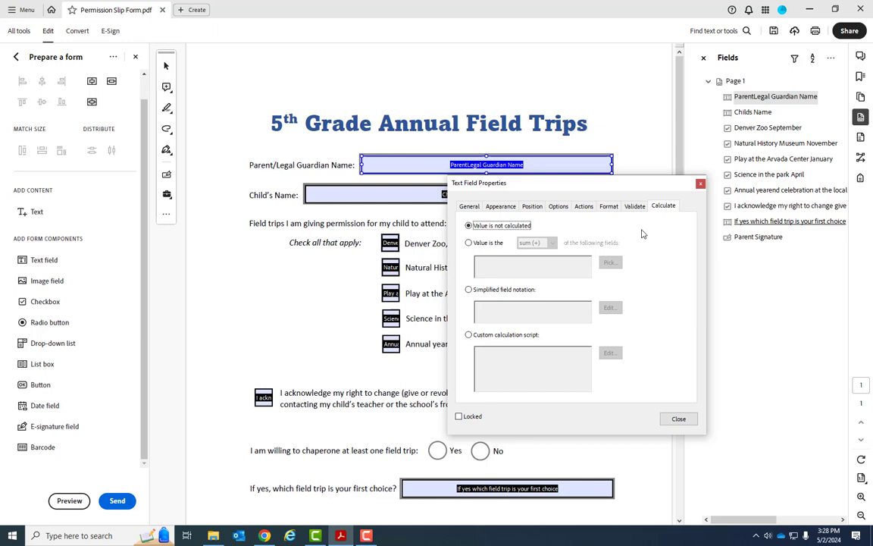
{"action": "mouse_move", "coordinate": [644, 234]}
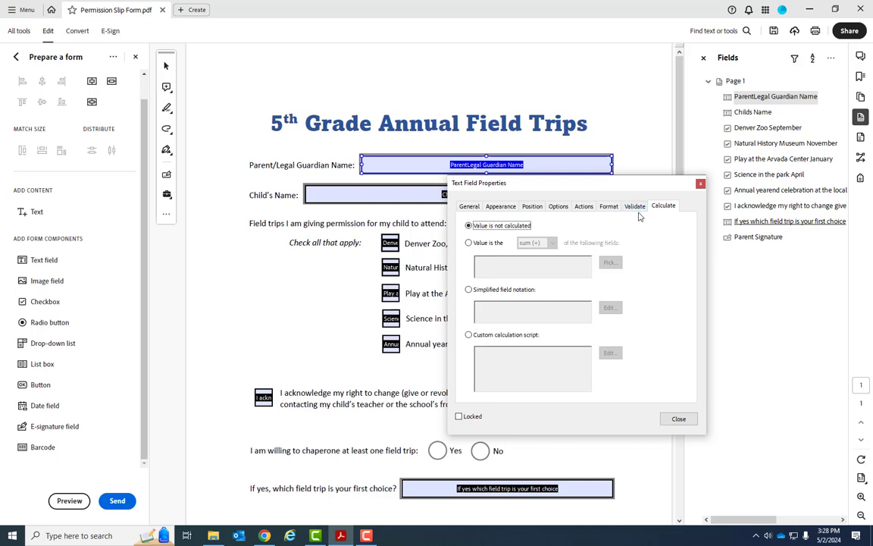
{"action": "mouse_move", "coordinate": [620, 226]}
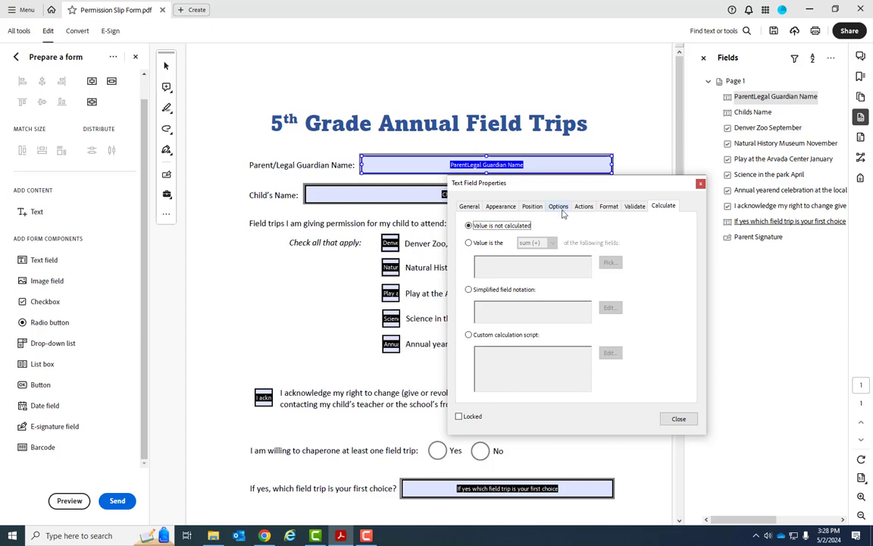
{"action": "left_click", "coordinate": [608, 206]}
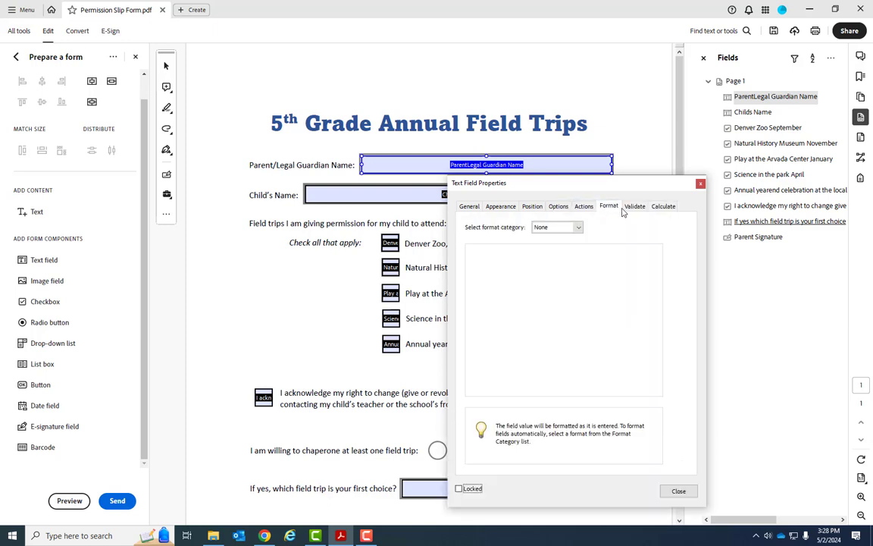
{"action": "left_click", "coordinate": [584, 205]}
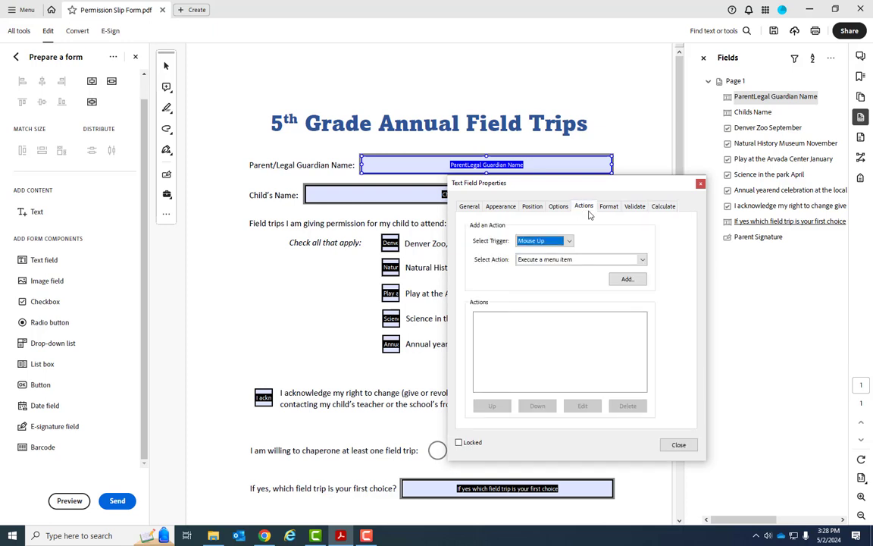
{"action": "left_click", "coordinate": [634, 206]}
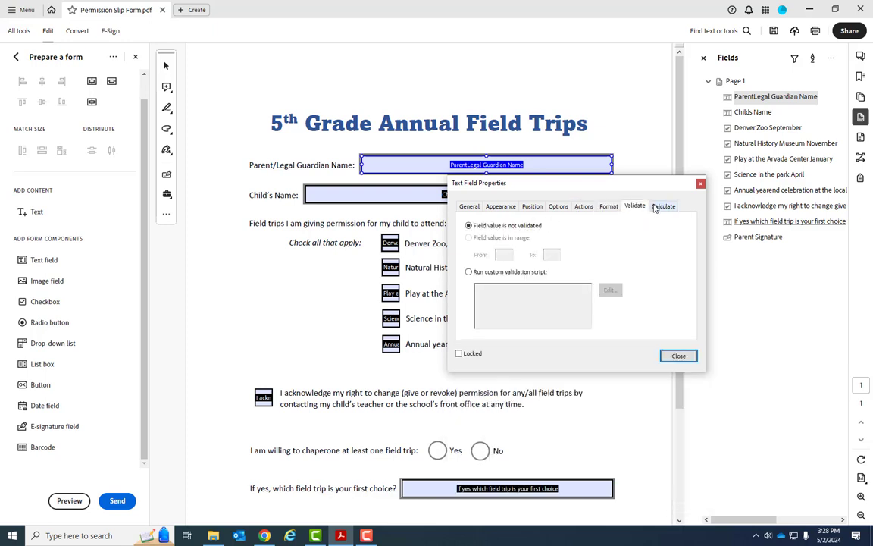
{"action": "left_click", "coordinate": [583, 205]}
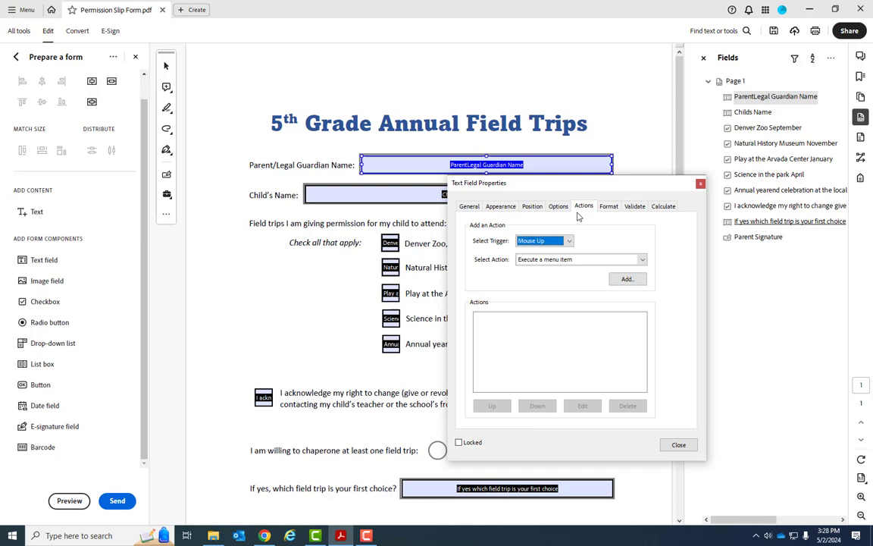
{"action": "mouse_move", "coordinate": [595, 211]}
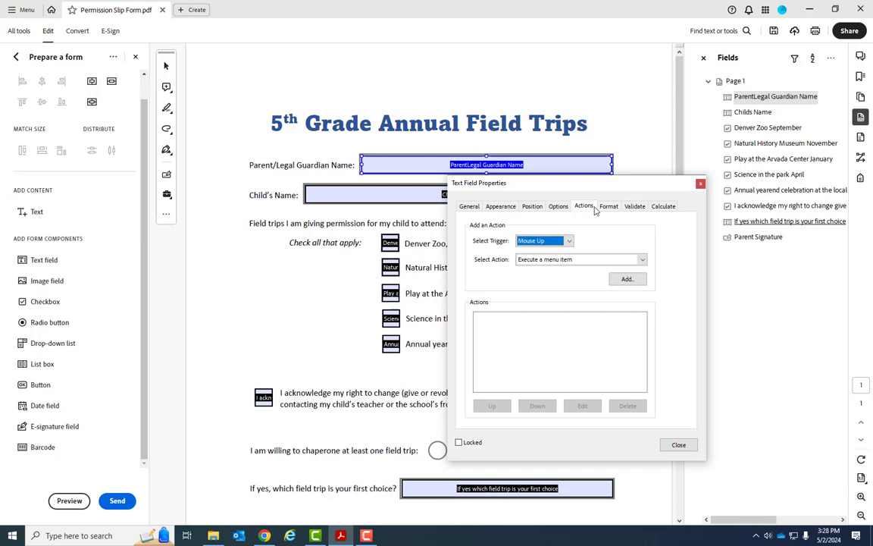
{"action": "left_click", "coordinate": [677, 444]}
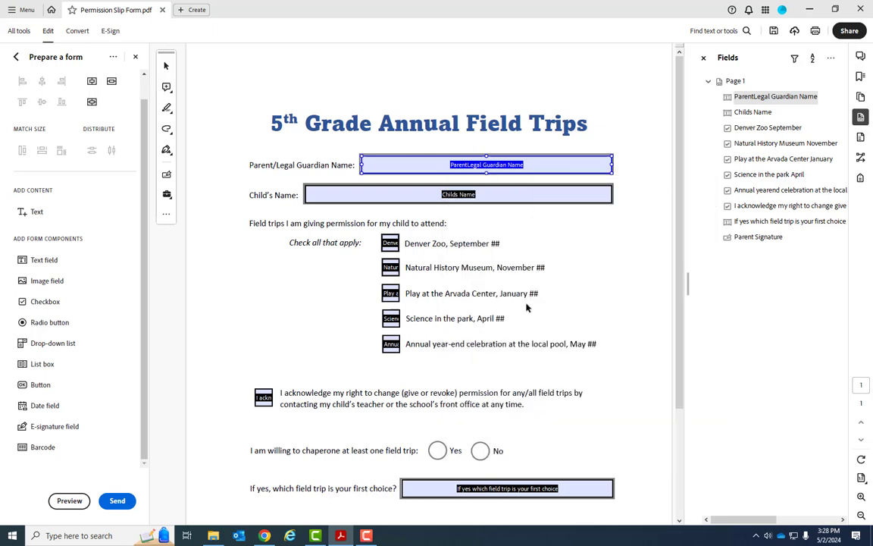
{"action": "mouse_move", "coordinate": [451, 180]}
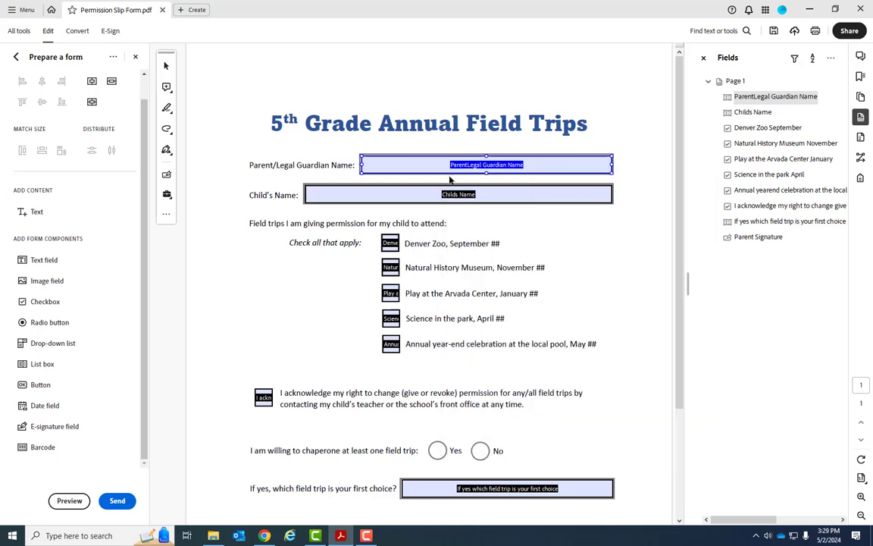